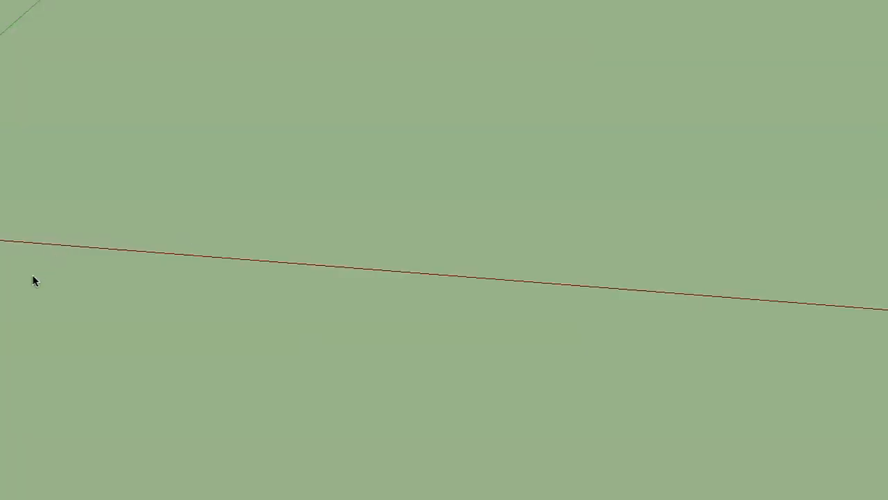
# Drag a line left to right on the ground plane, nearly parallel to and just below the red axis.
pyautogui.moveTo(32, 277); pyautogui.dragTo(656, 305)
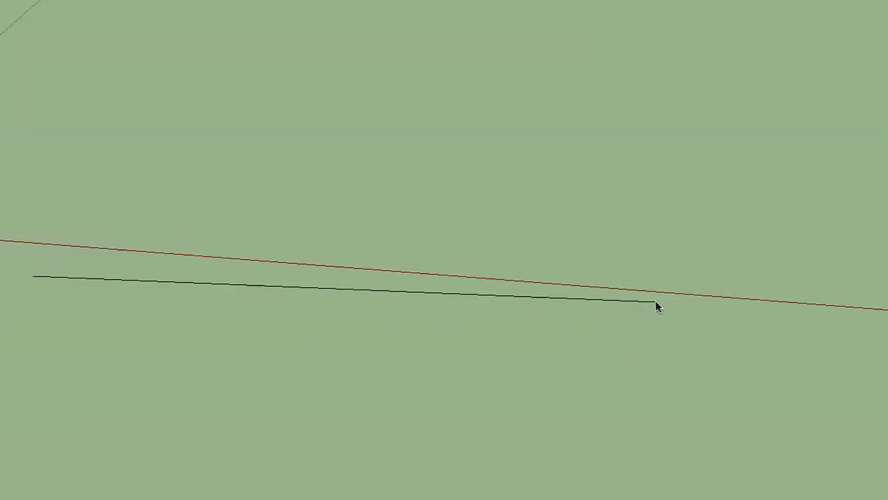